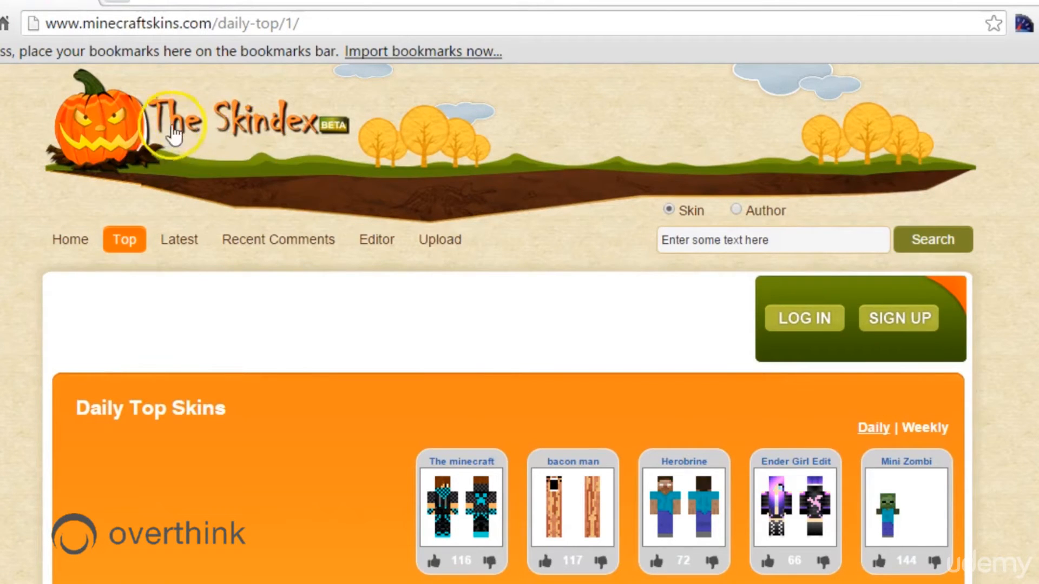
pyautogui.moveTo(311, 136)
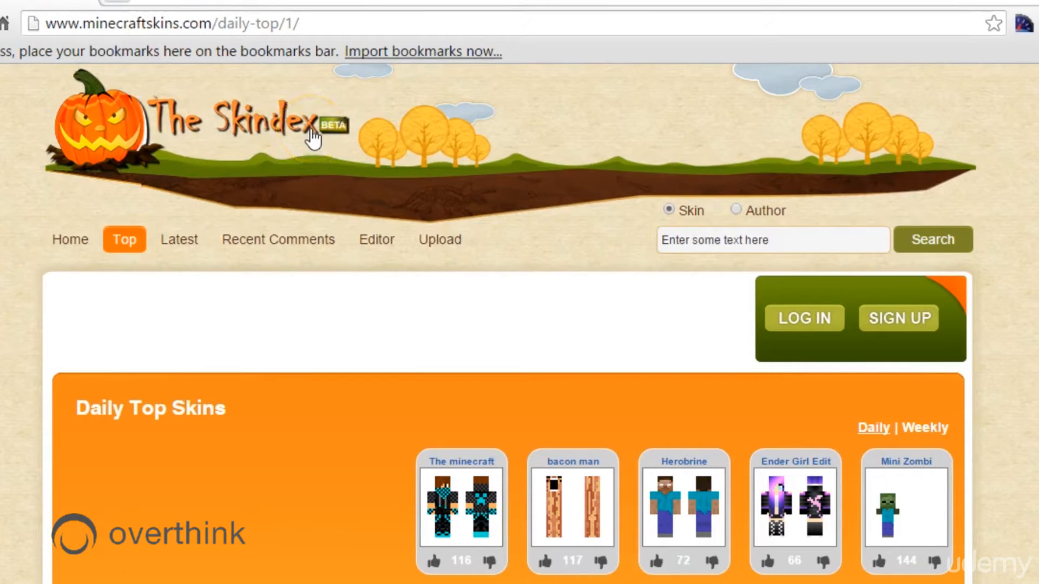
pyautogui.moveTo(233, 162)
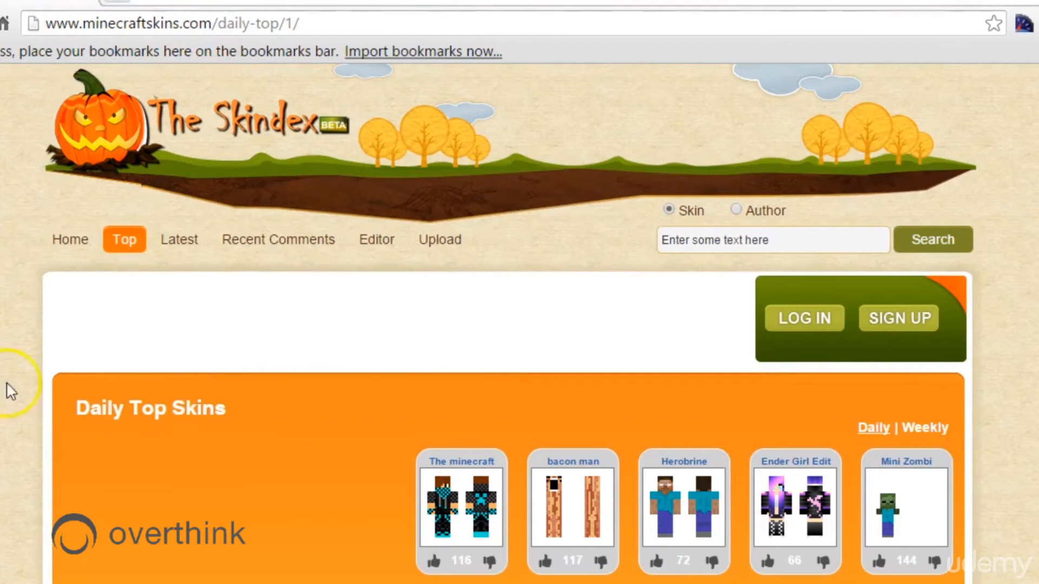
# Browse the skin listings and bring up the Iron man skin's page with its 3D preview and stats
pyautogui.scroll(-3)
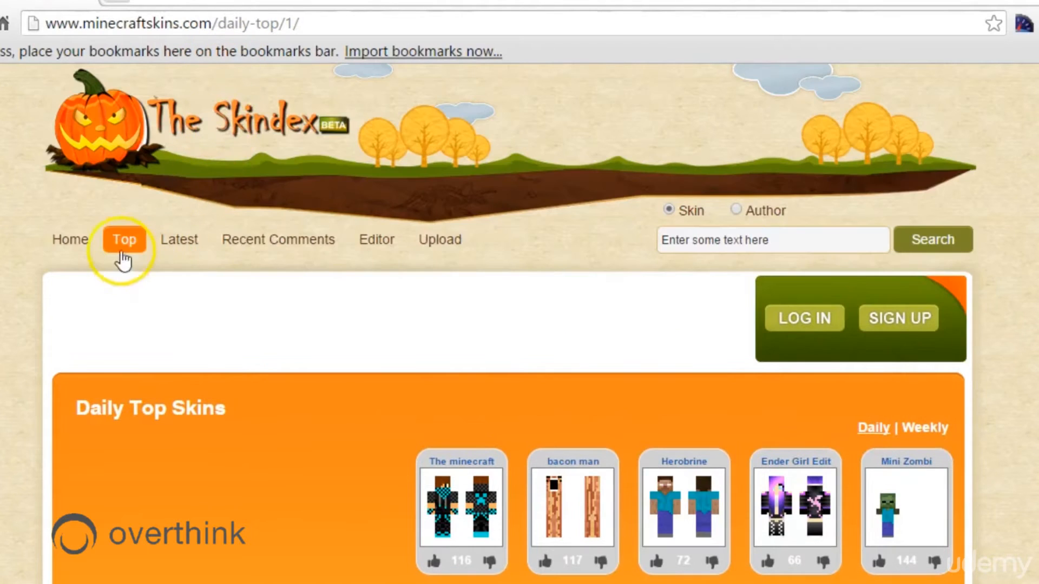
pyautogui.scroll(-3)
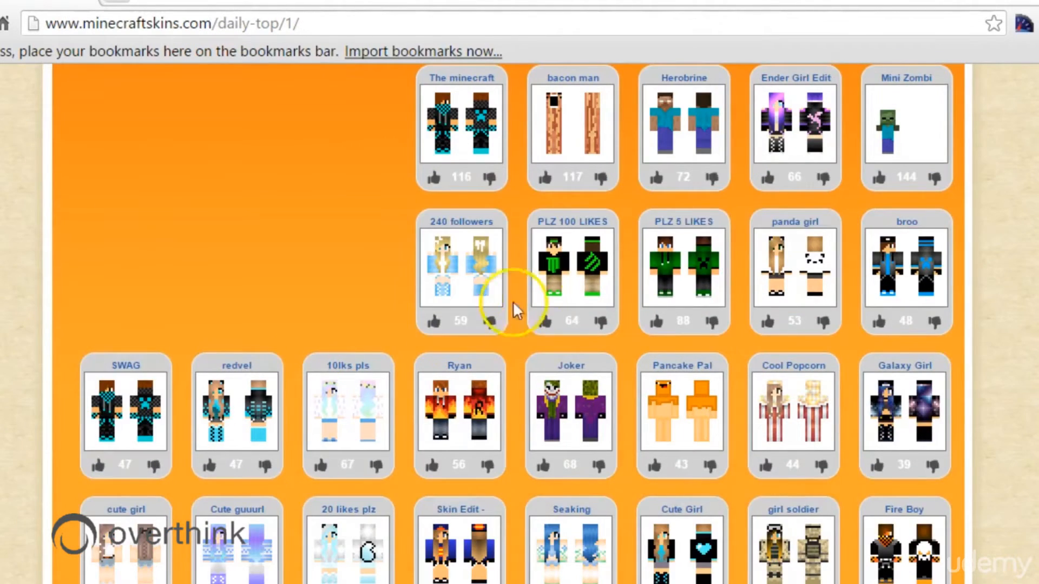
pyautogui.moveTo(338, 238)
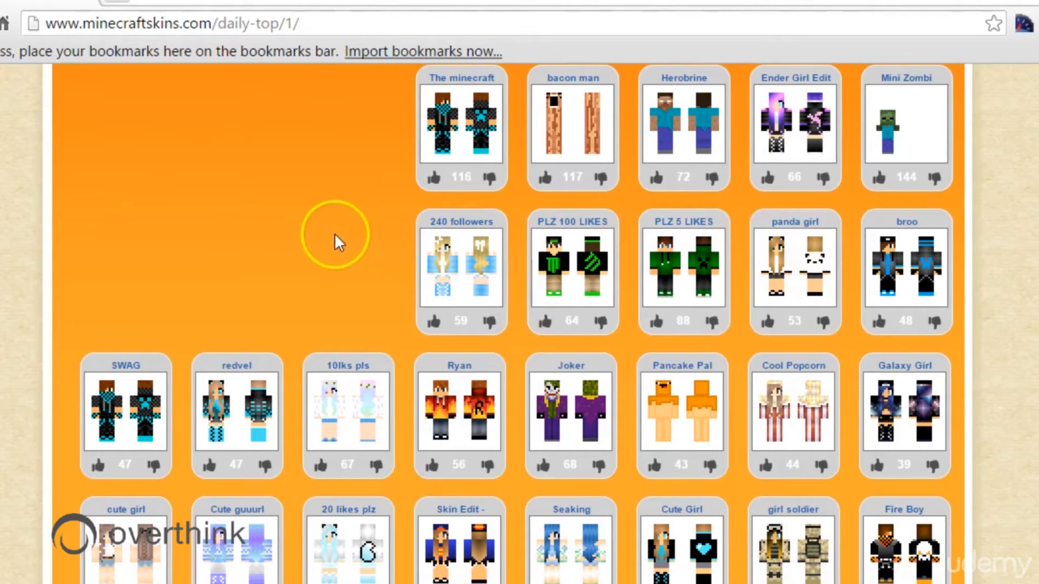
pyautogui.scroll(-3)
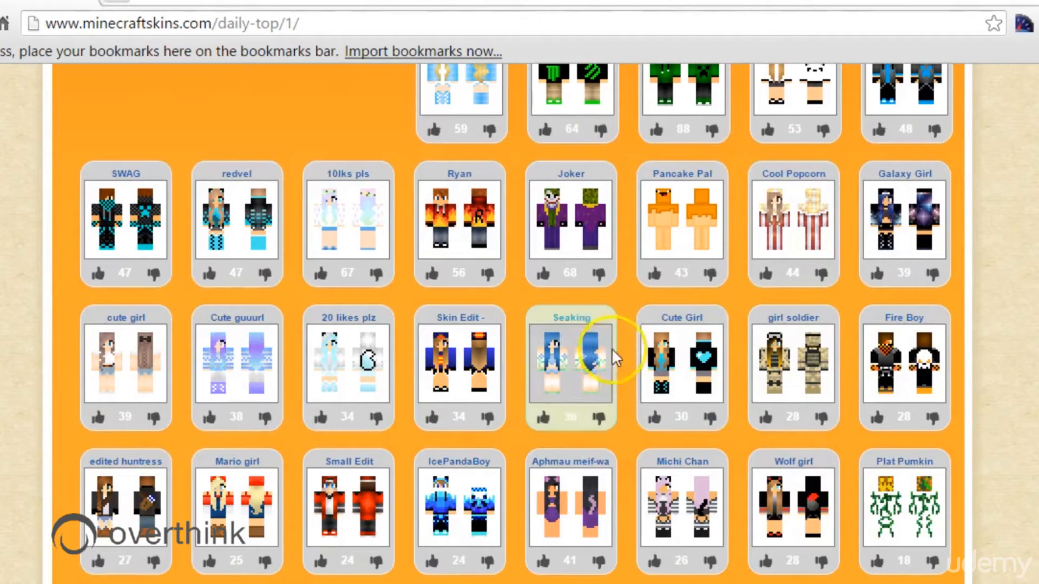
pyautogui.scroll(-3)
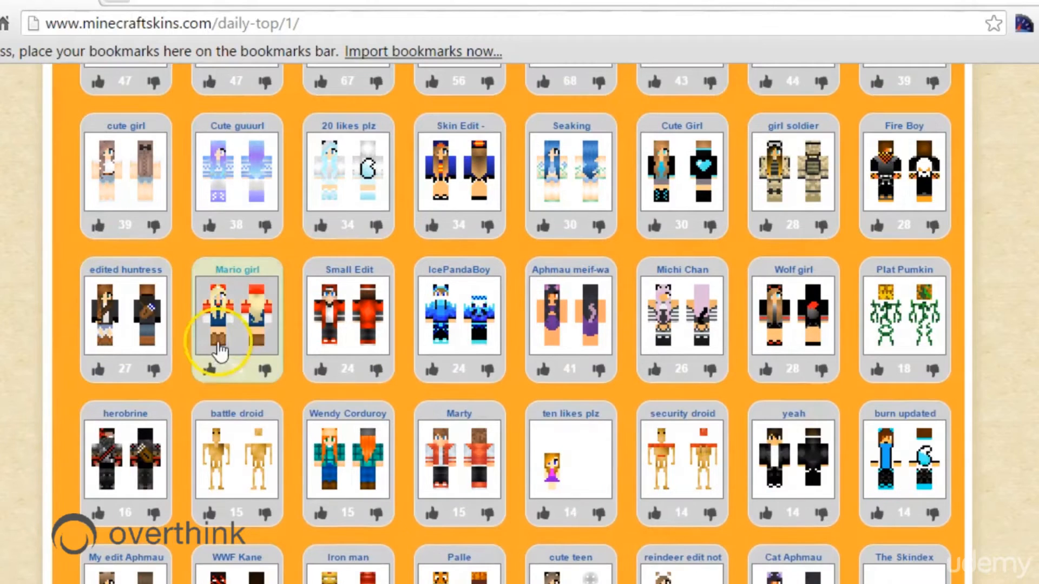
pyautogui.scroll(-3)
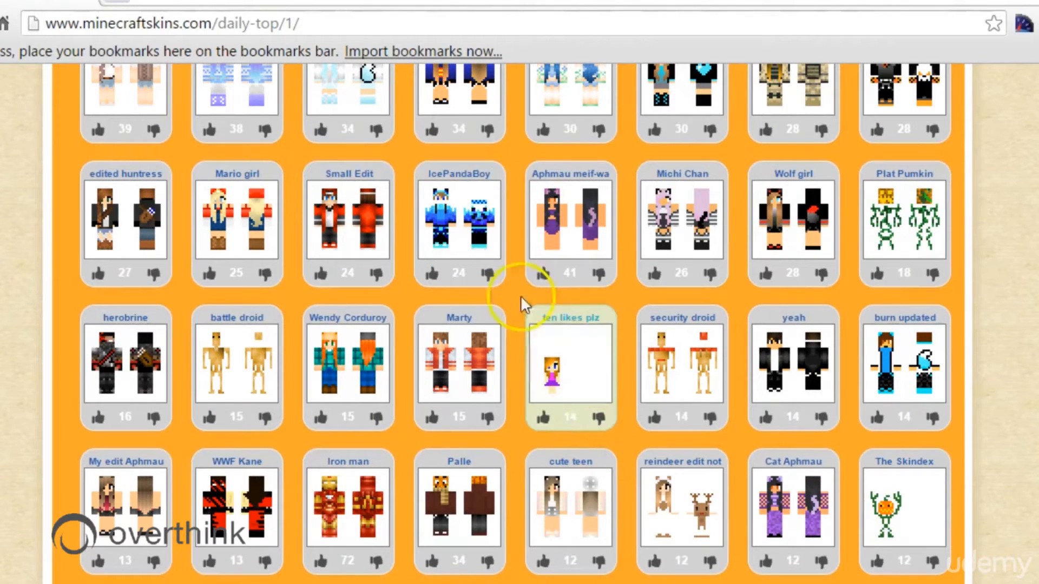
pyautogui.scroll(-3)
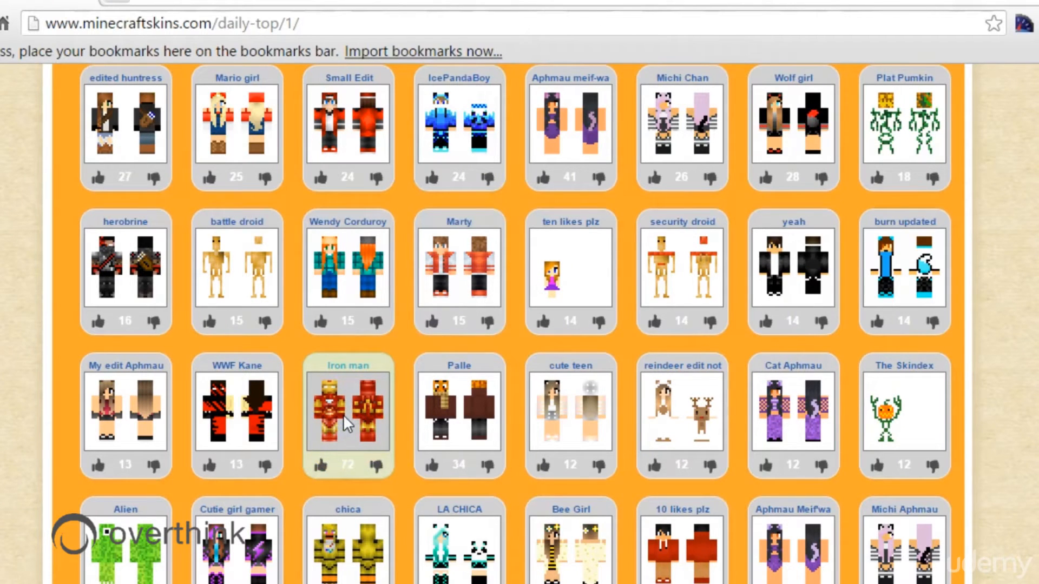
pyautogui.click(348, 408)
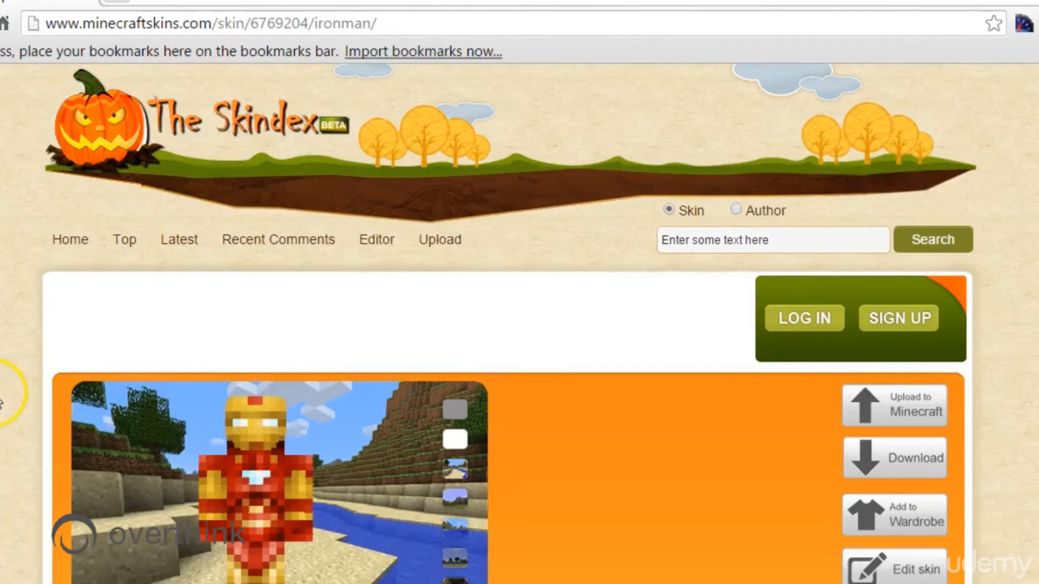
pyautogui.scroll(-3)
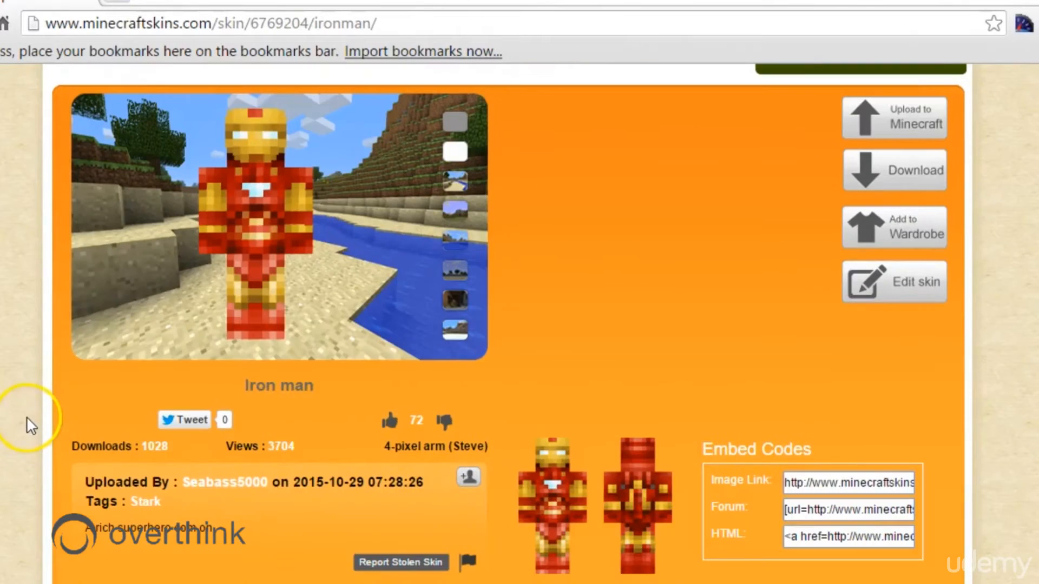
pyautogui.moveTo(814, 368)
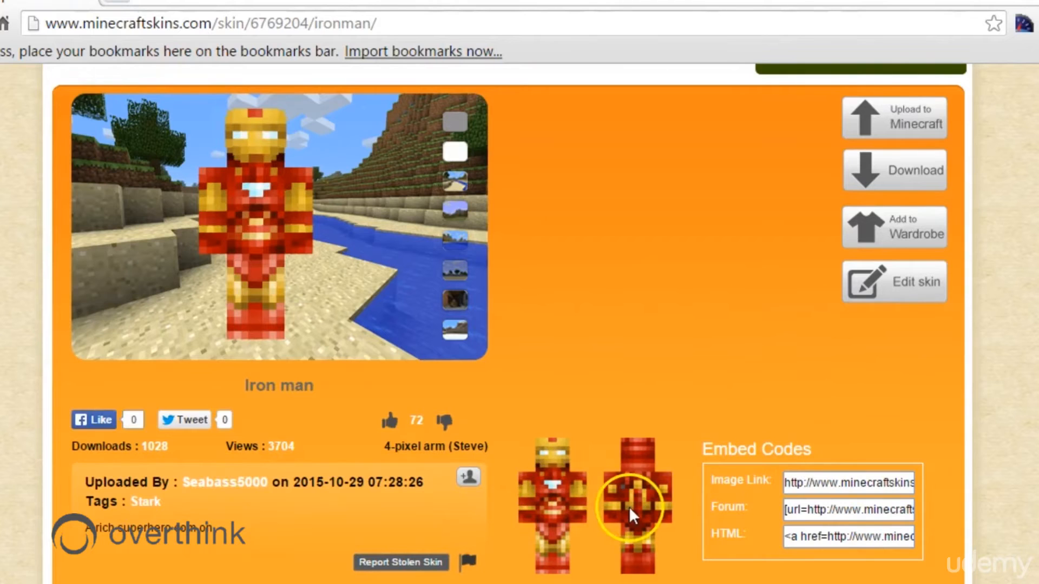
pyautogui.moveTo(387, 450)
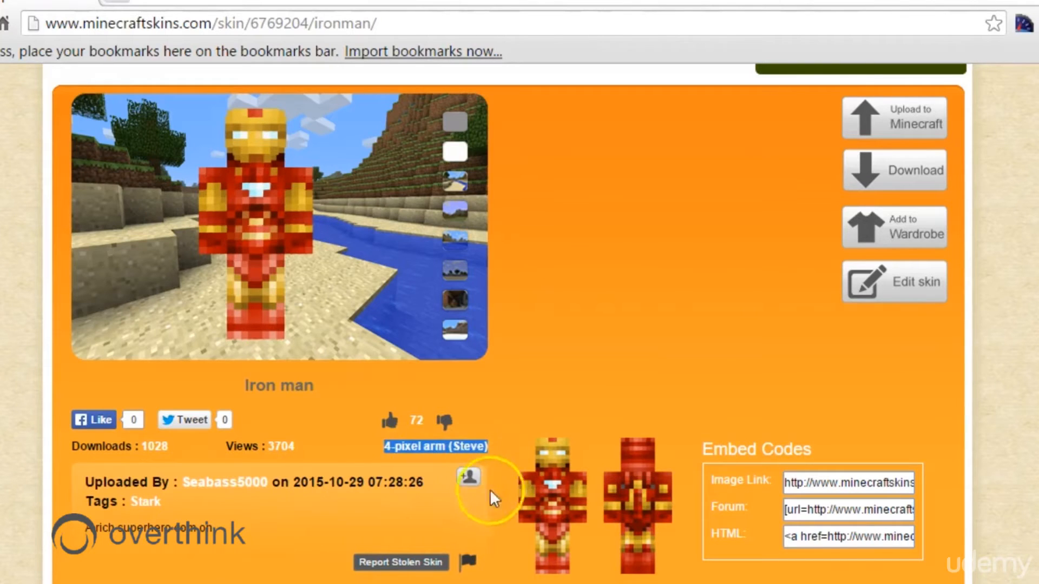
pyautogui.moveTo(505, 556)
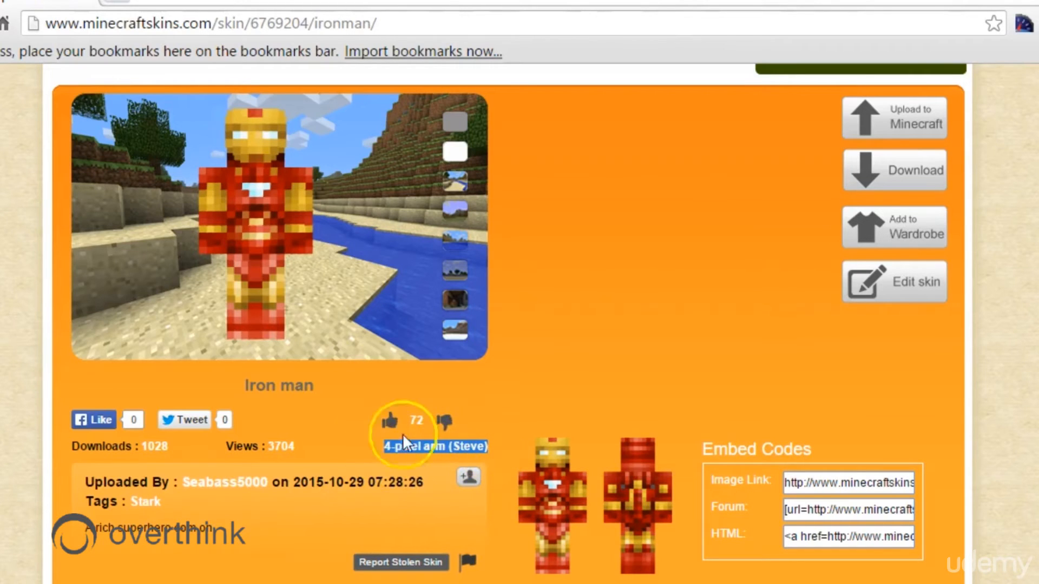
pyautogui.moveTo(526, 377)
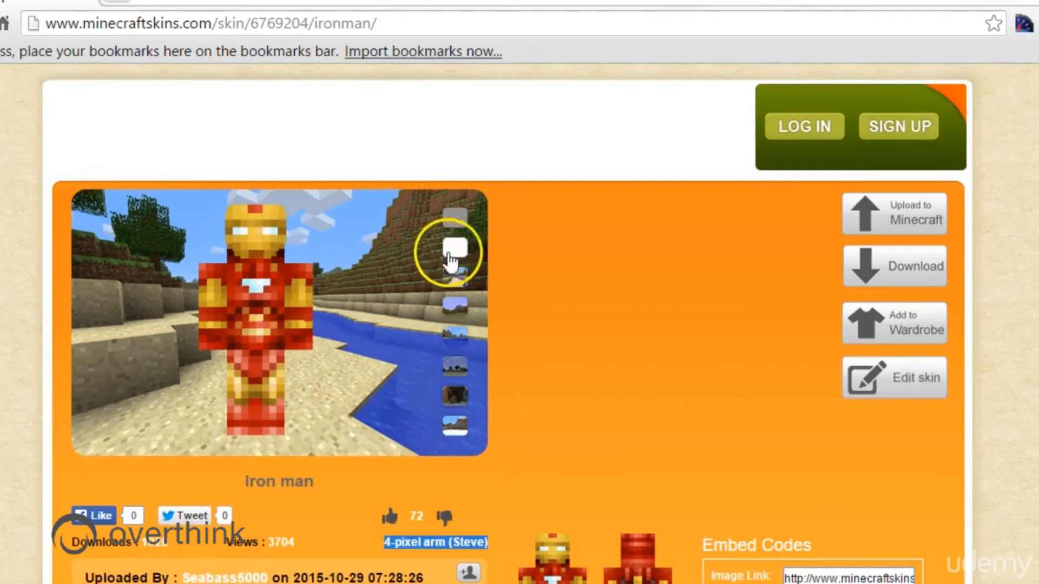
pyautogui.moveTo(456, 281)
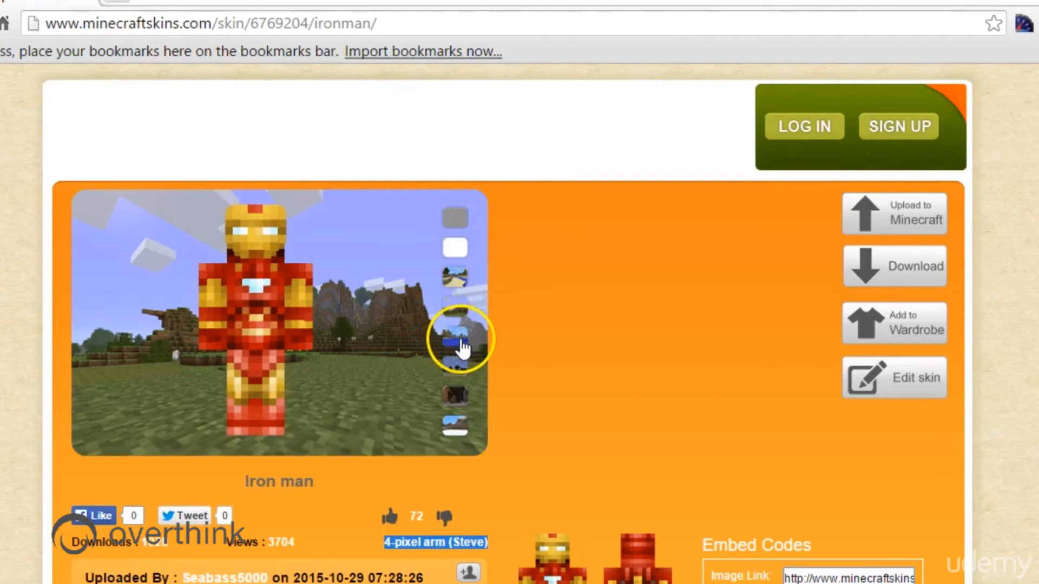
# Show the Iron man preview against several scenery backdrops, ending on a cave scene
pyautogui.click(455, 338)
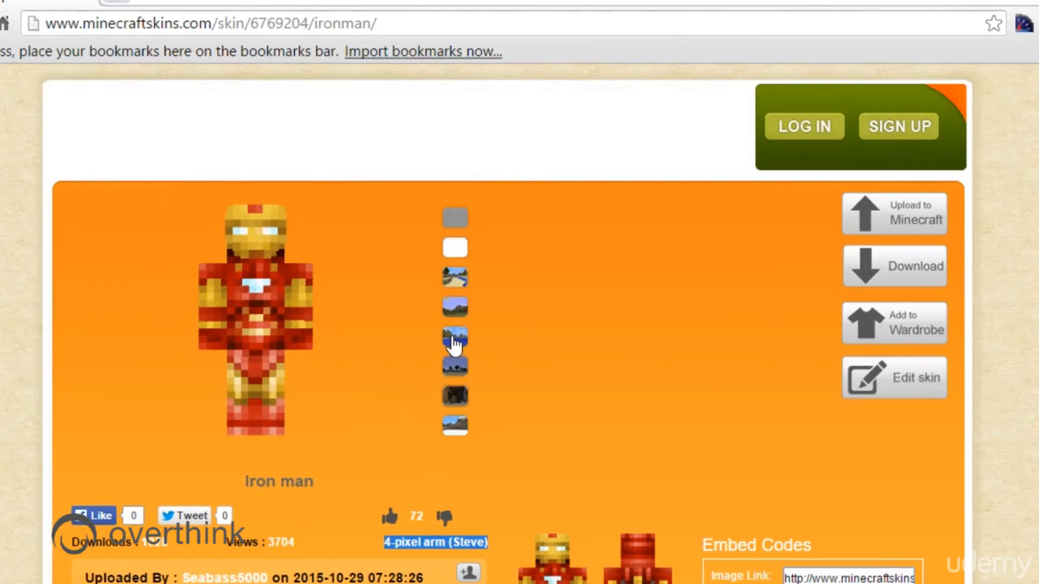
pyautogui.click(454, 365)
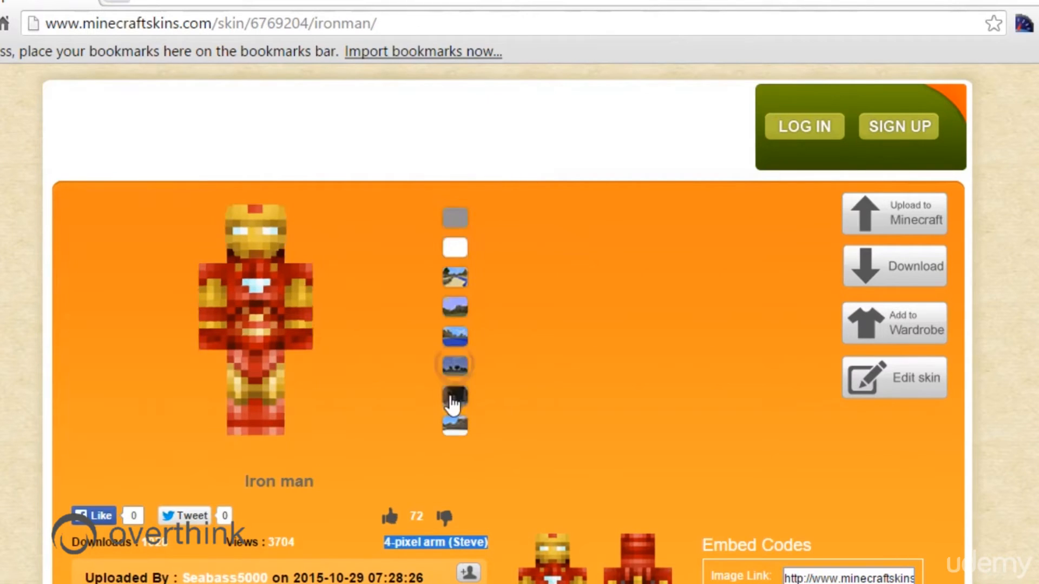
pyautogui.click(455, 396)
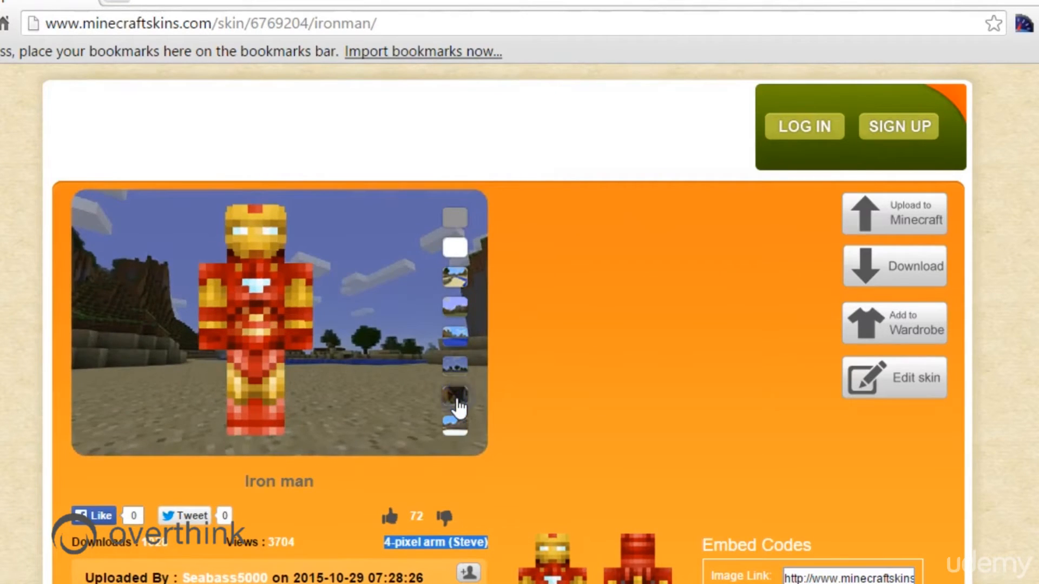
pyautogui.click(455, 398)
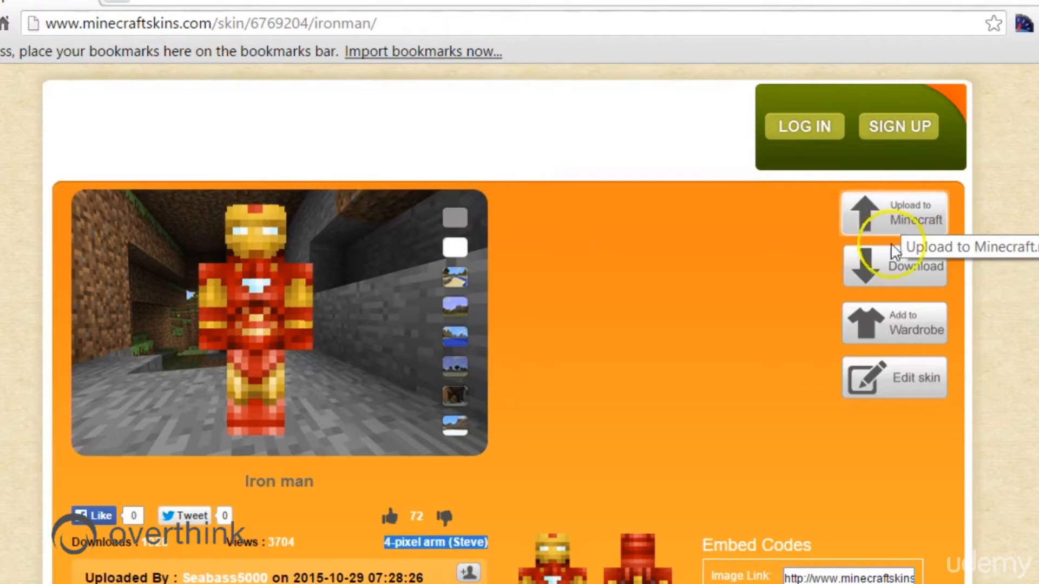
pyautogui.moveTo(904, 272)
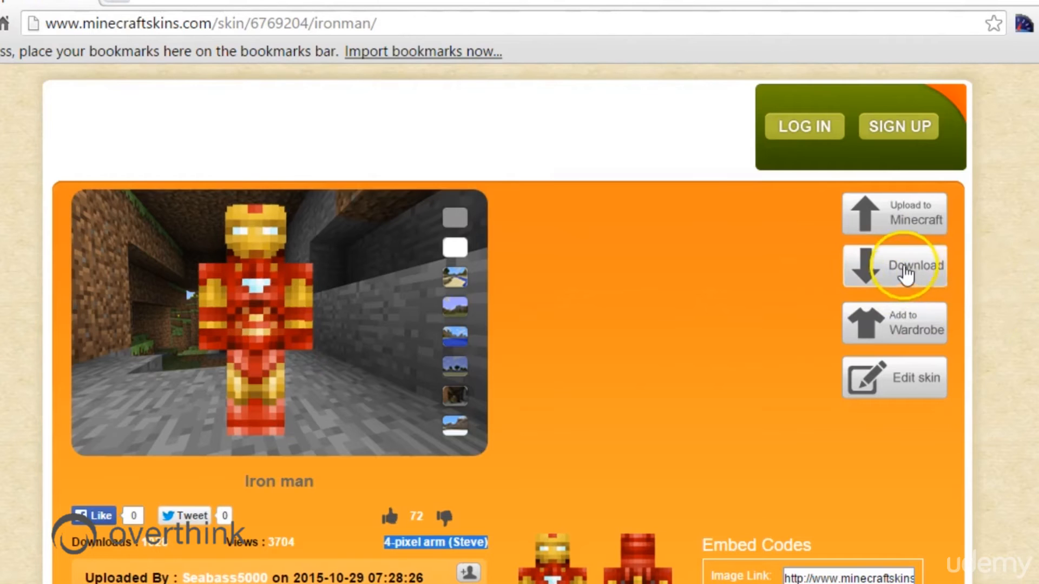
pyautogui.moveTo(908, 270)
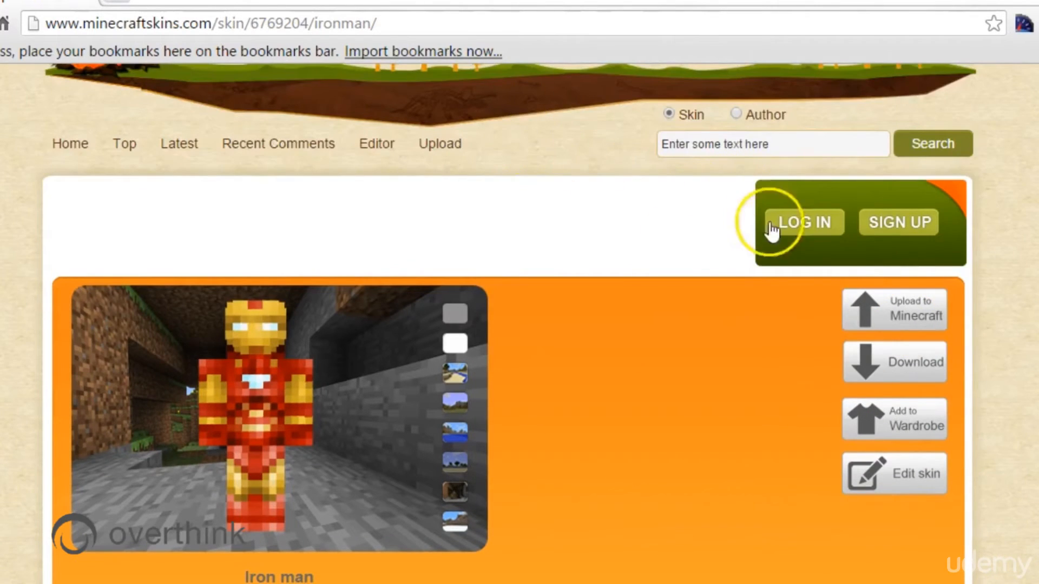
pyautogui.scroll(-3)
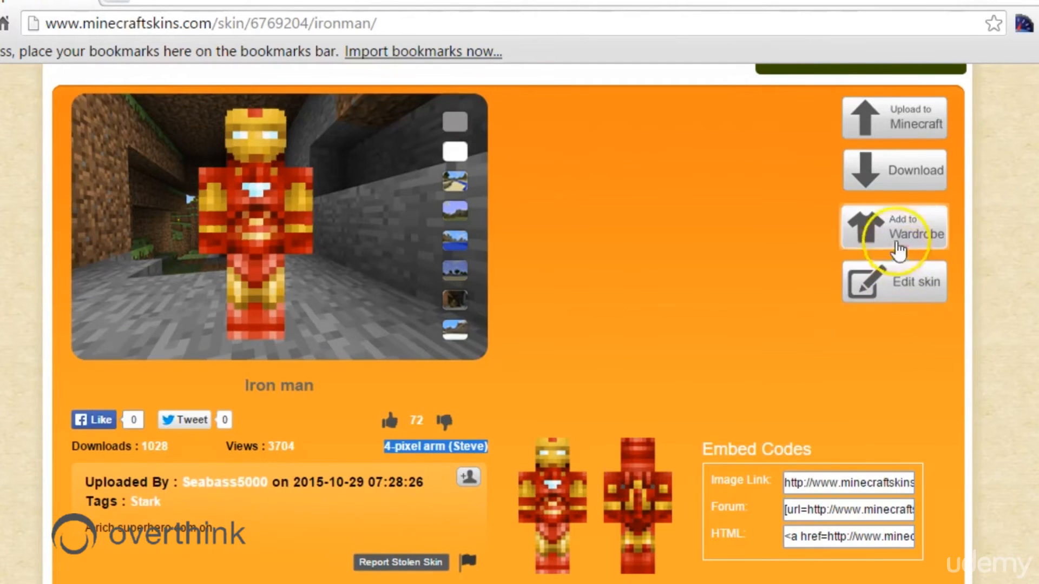
pyautogui.moveTo(908, 284)
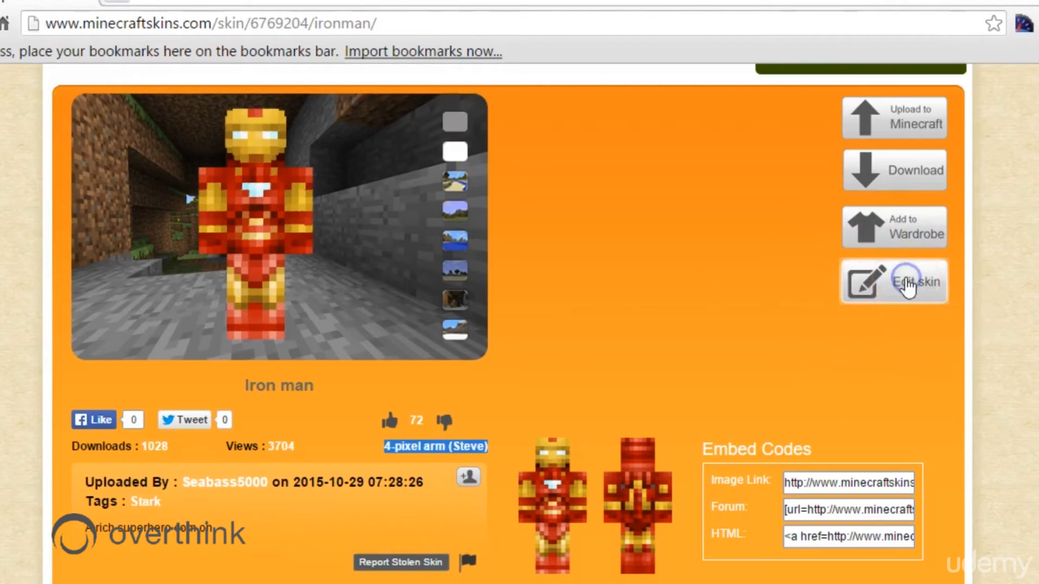
# Load the Iron man skin in the skin editor and turn the 3D model to face straight ahead
pyautogui.click(915, 282)
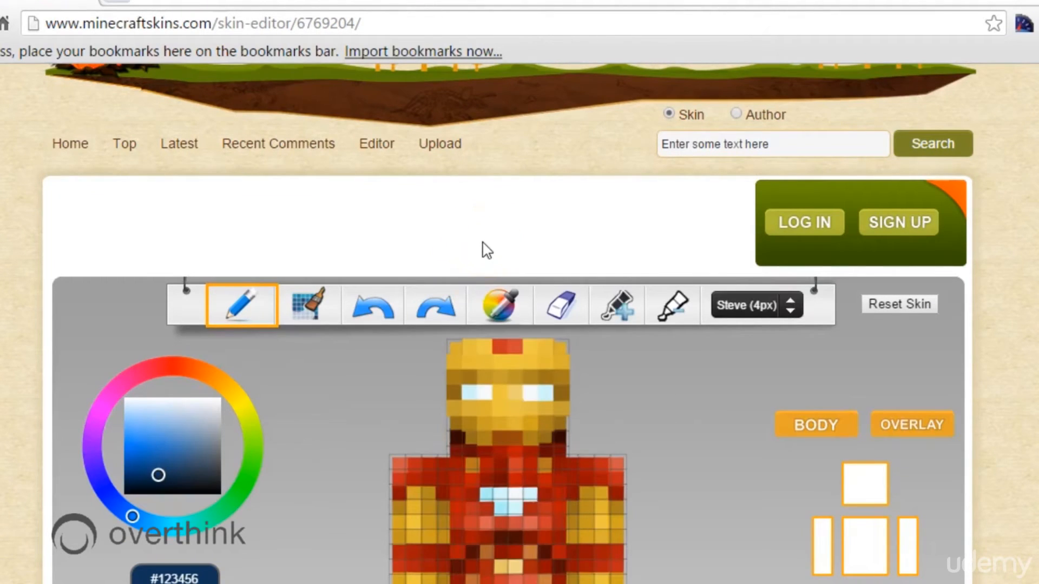
pyautogui.scroll(-3)
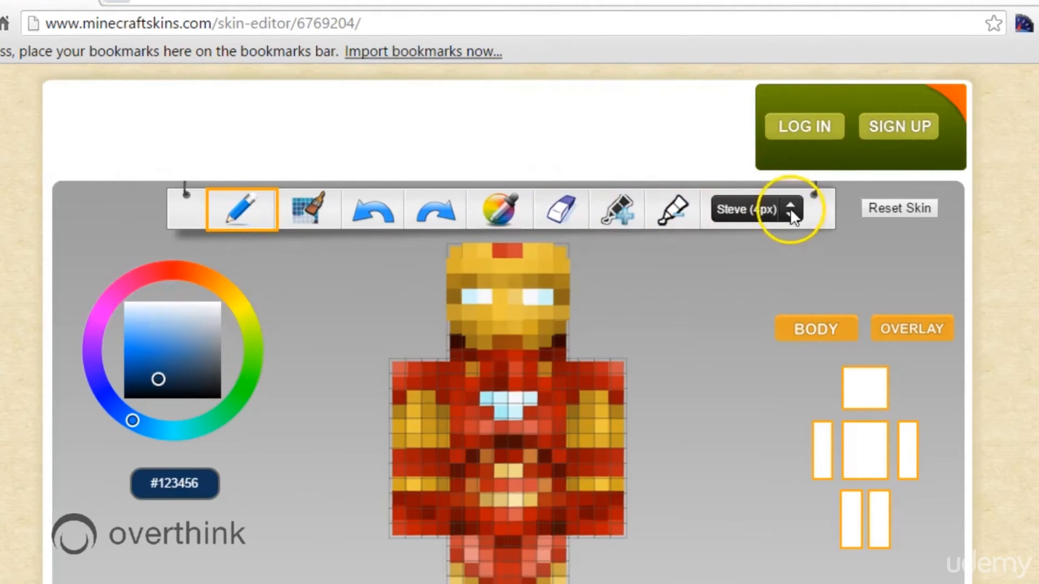
pyautogui.scroll(-3)
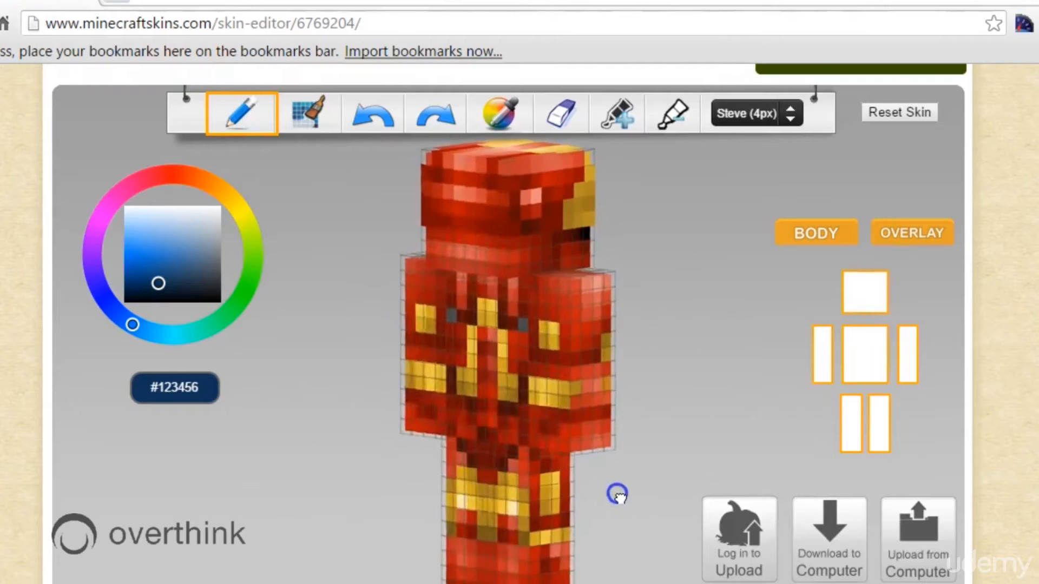
pyautogui.moveTo(618, 497); pyautogui.dragTo(367, 370)
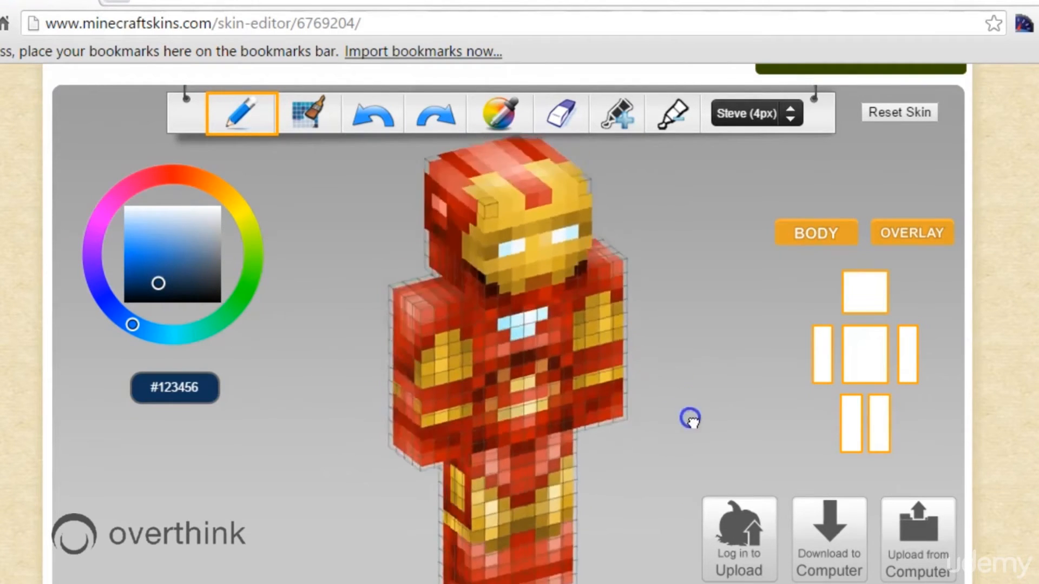
pyautogui.moveTo(691, 420); pyautogui.dragTo(577, 334)
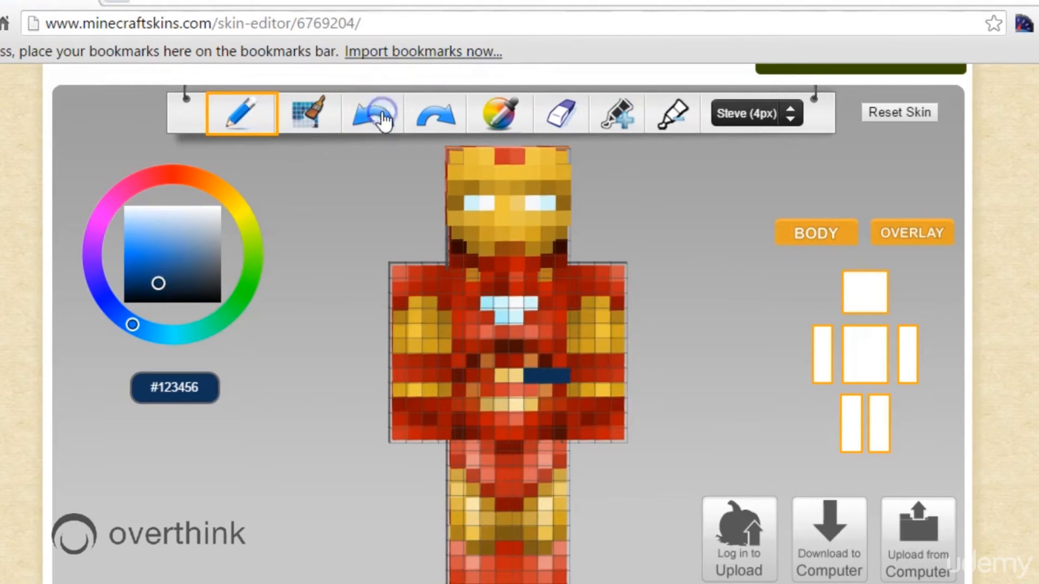
# Undo the stray dark blue mark on the chest and view the restored skin from an angle
pyautogui.click(371, 112)
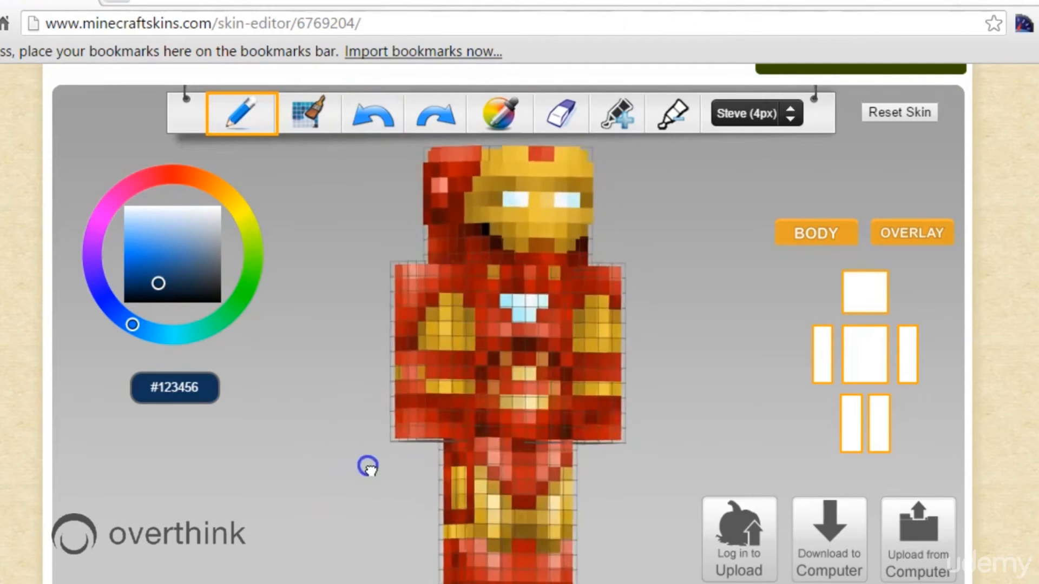
pyautogui.moveTo(368, 468); pyautogui.dragTo(329, 494)
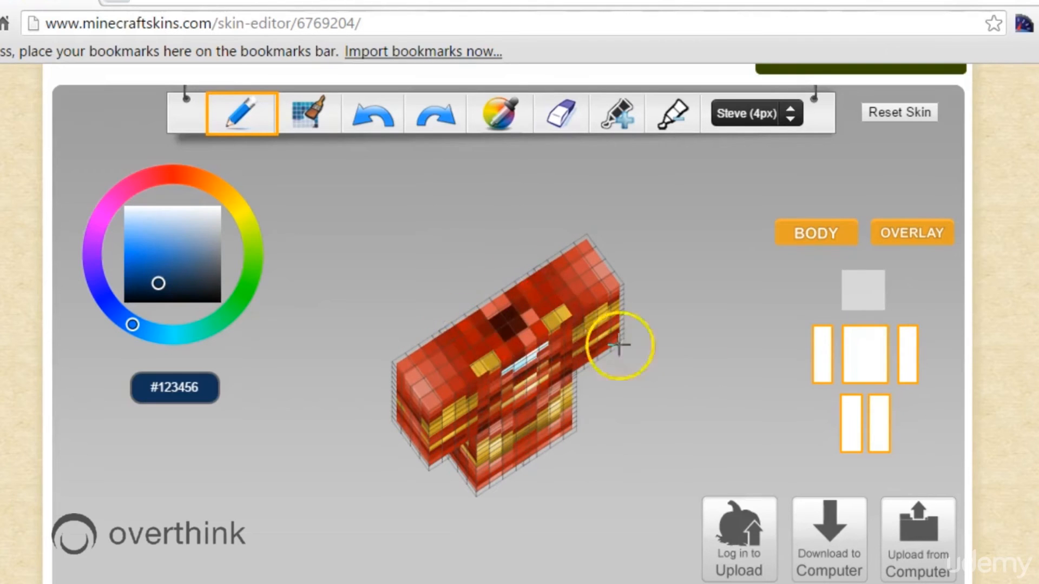
pyautogui.moveTo(619, 346); pyautogui.dragTo(559, 404)
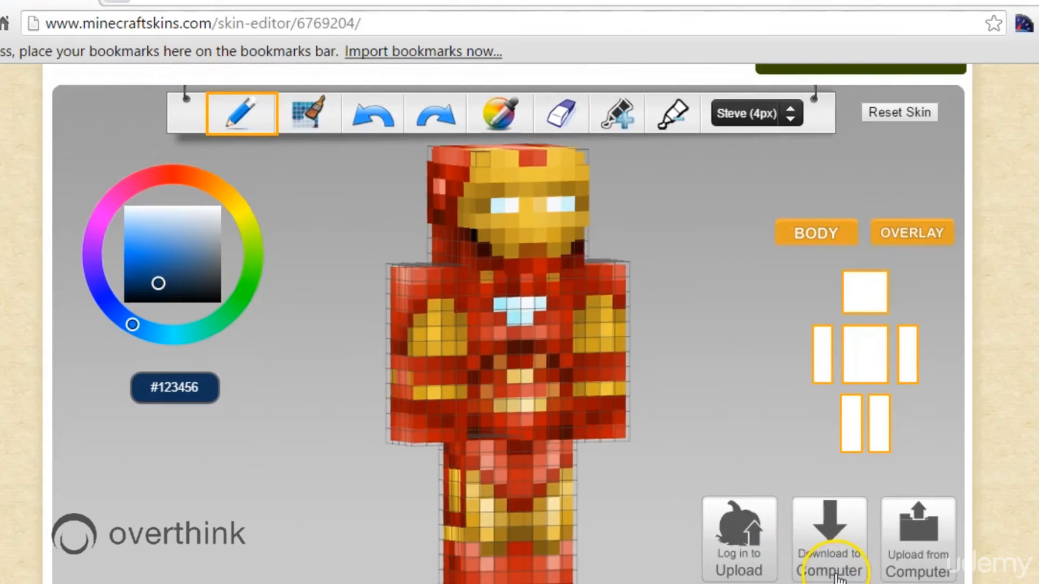
pyautogui.moveTo(917, 562)
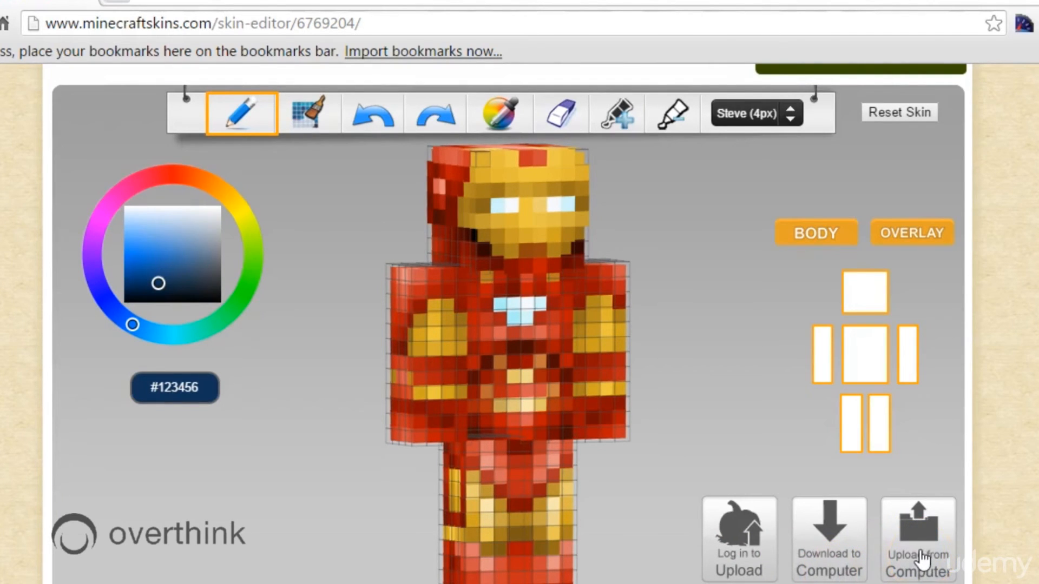
pyautogui.moveTo(920, 556)
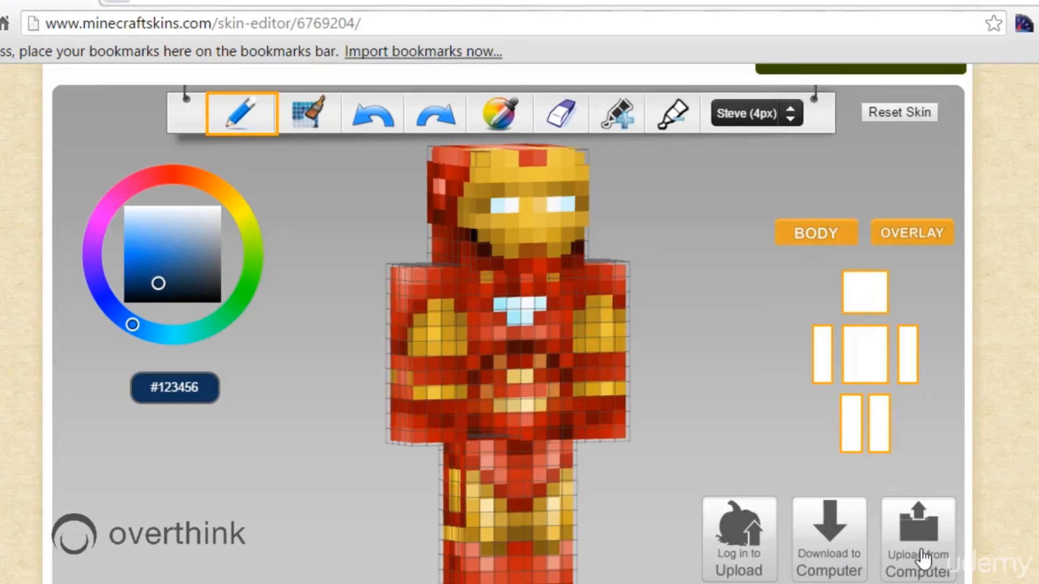
pyautogui.moveTo(674, 415)
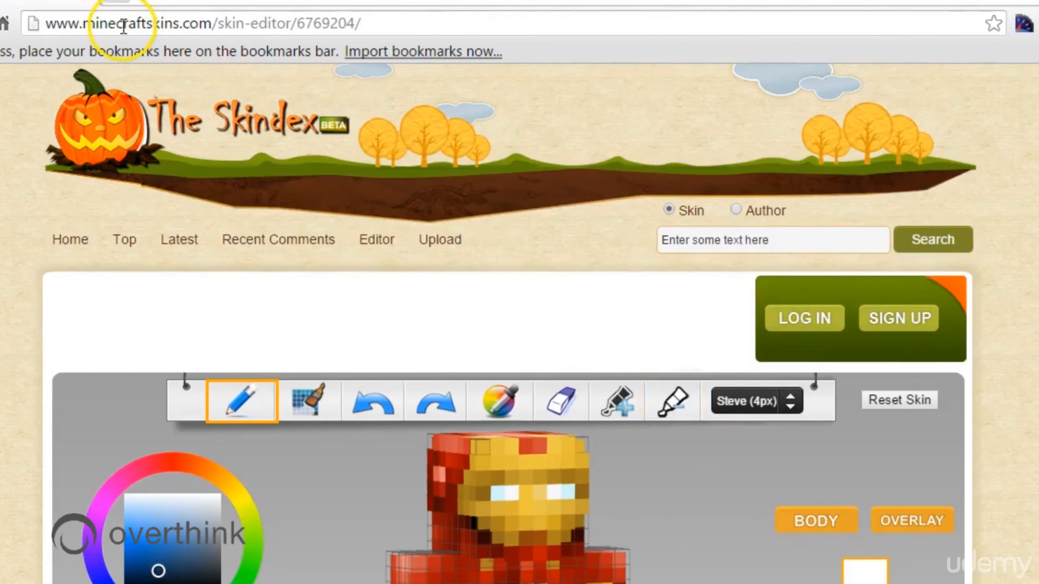
# Search Google for 'need cool shoes' from the address bar
pyautogui.click(199, 23)
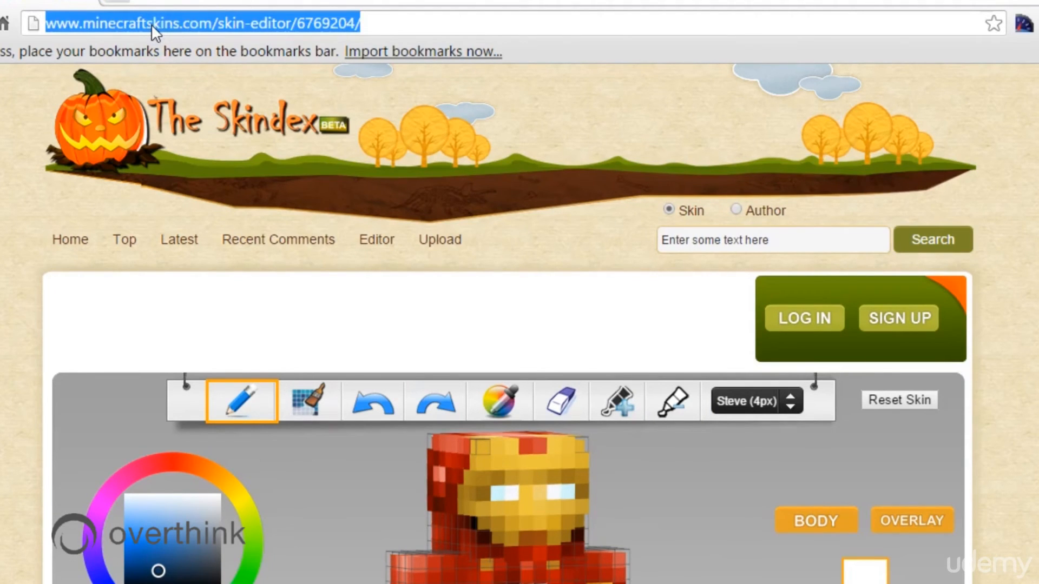
pyautogui.write('need cool s')
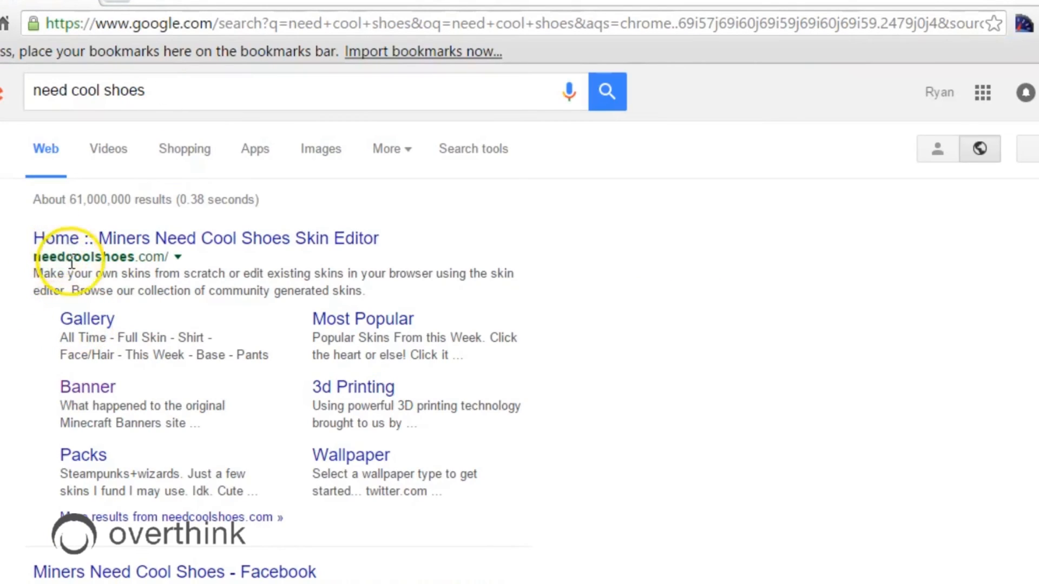
pyautogui.moveTo(168, 248)
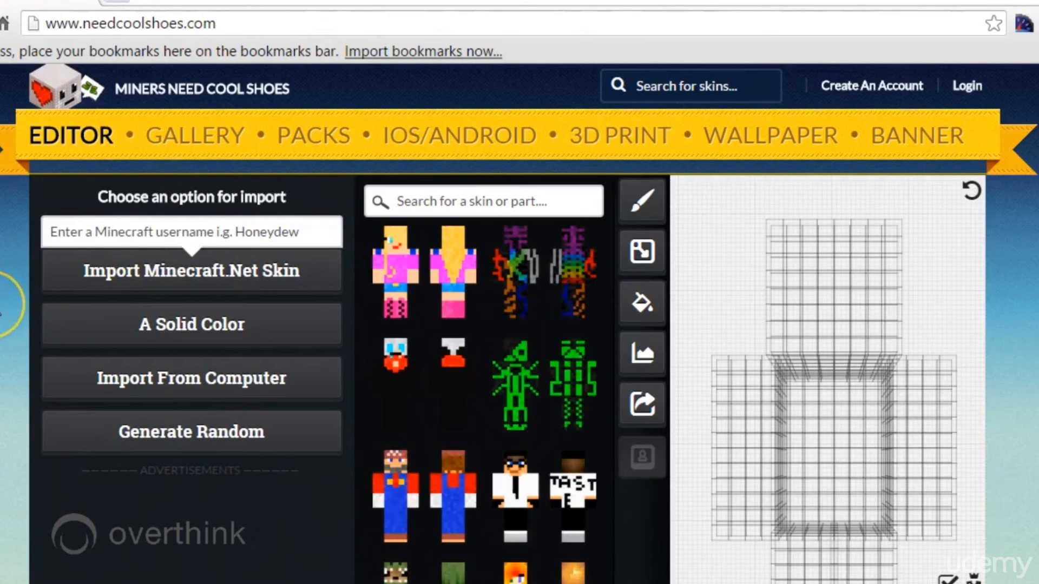
# Enter the Minecraft username 'CrzyRyvan' to import that account's skin
pyautogui.scroll(-3)
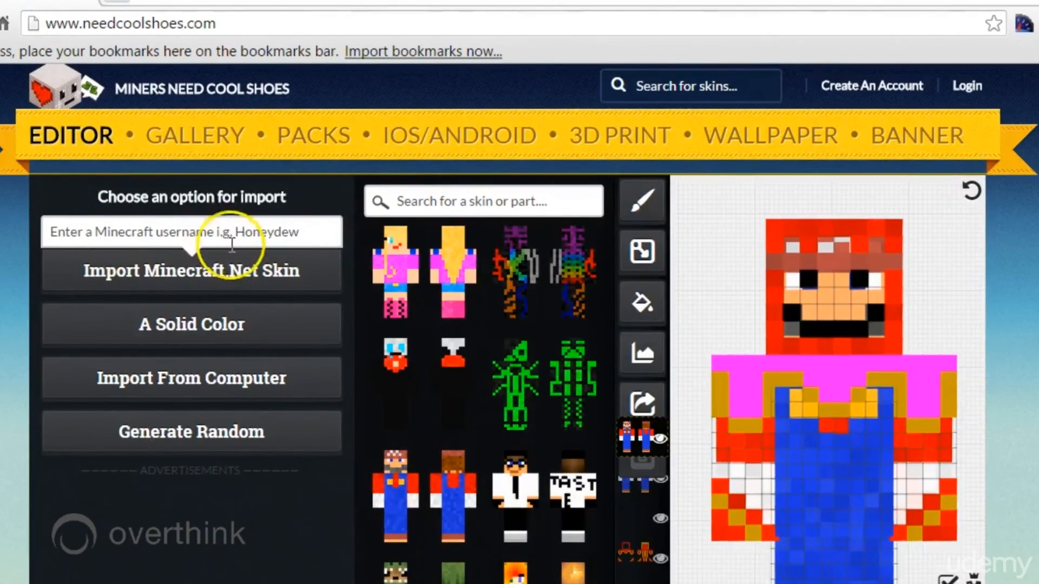
pyautogui.click(190, 271)
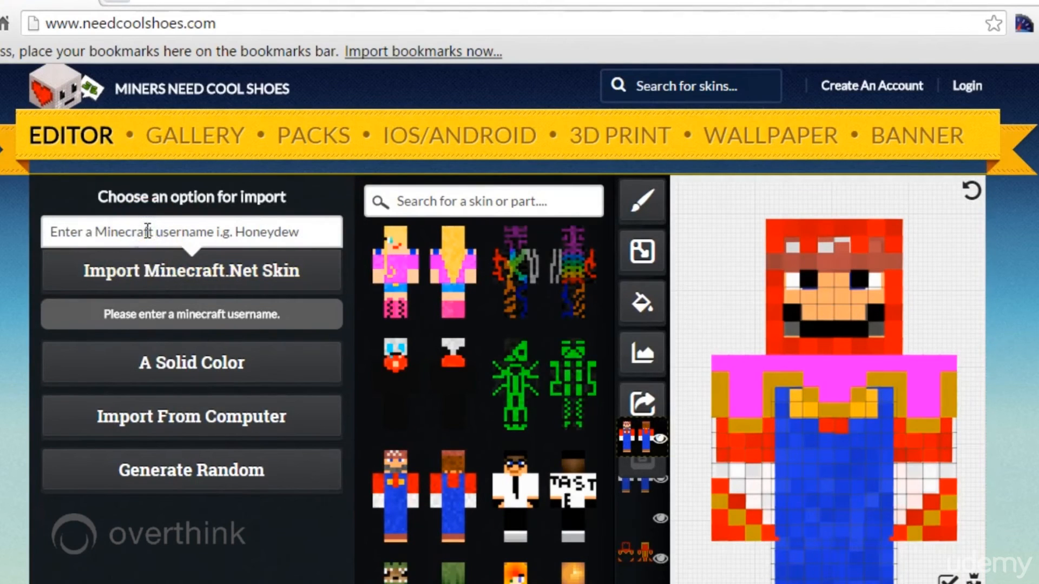
pyautogui.write('CrzyRy')
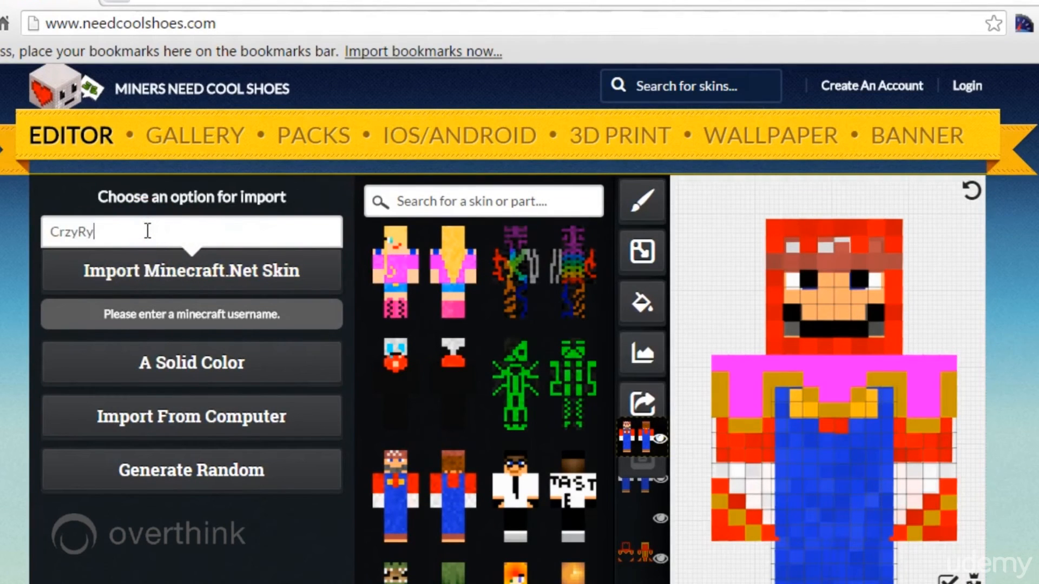
pyautogui.write('van')
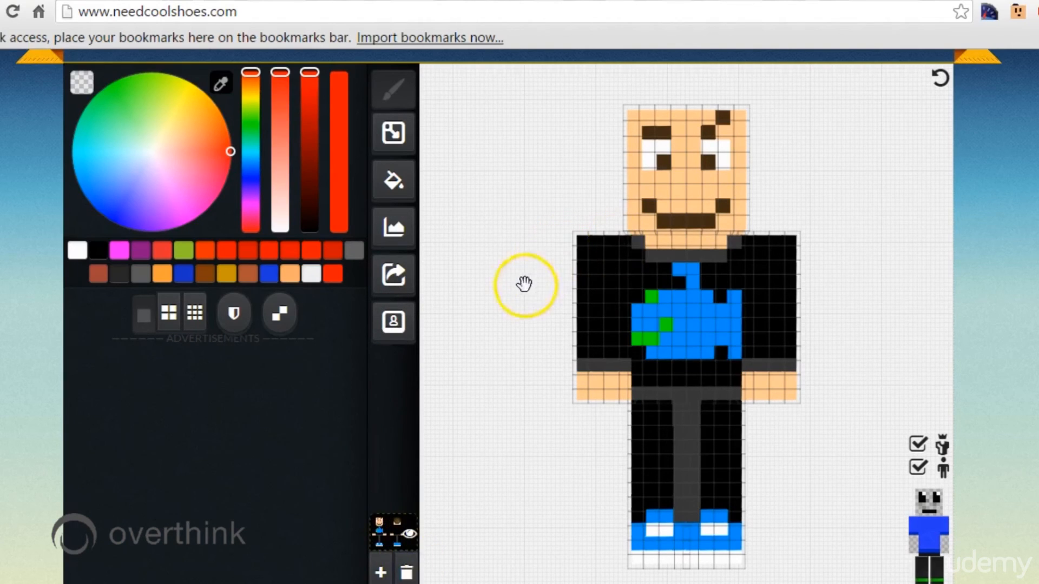
pyautogui.moveTo(524, 285); pyautogui.dragTo(615, 294)
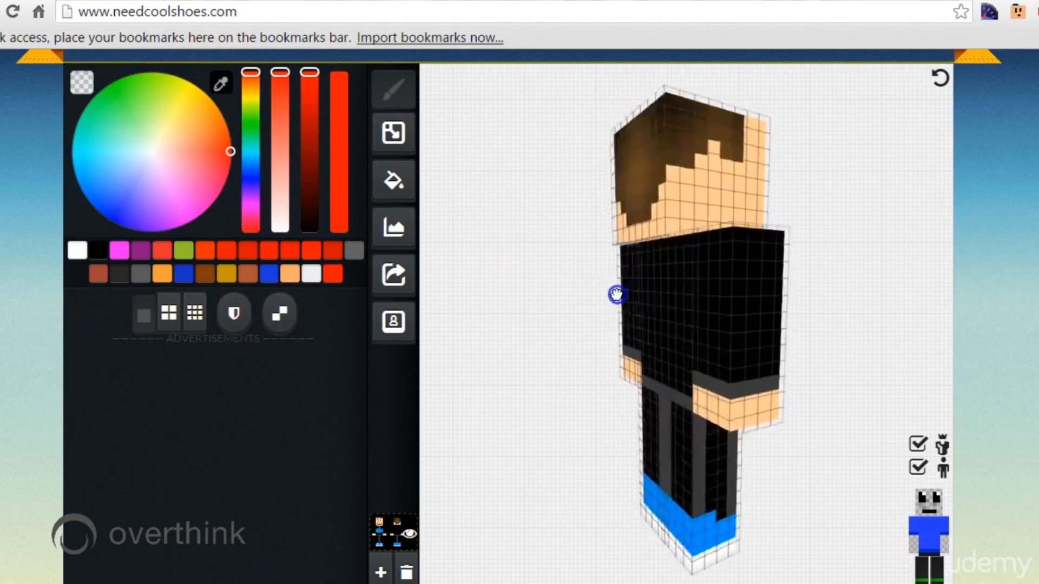
pyautogui.moveTo(617, 294); pyautogui.dragTo(508, 291)
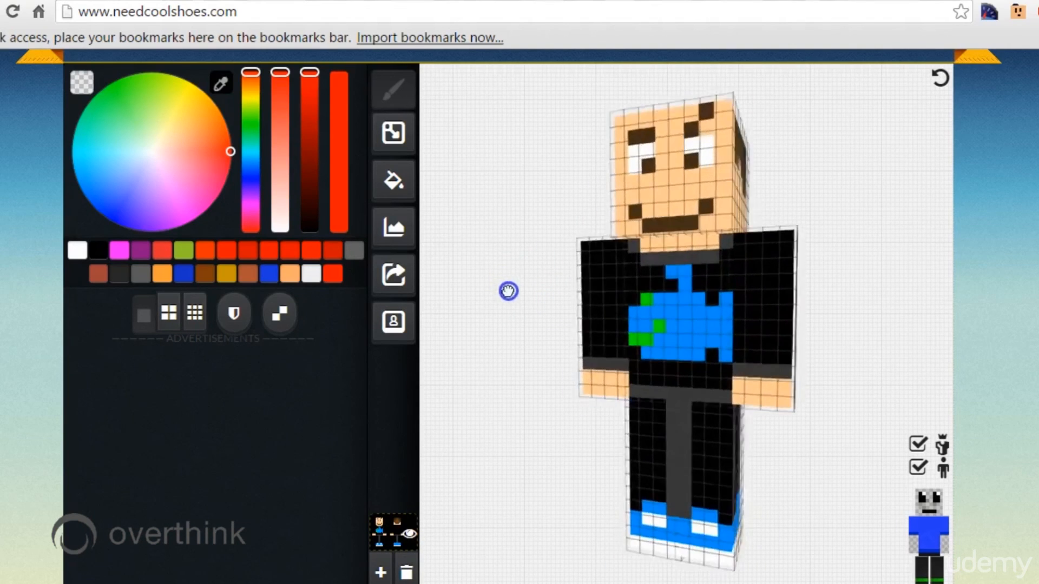
pyautogui.moveTo(509, 290); pyautogui.dragTo(530, 293)
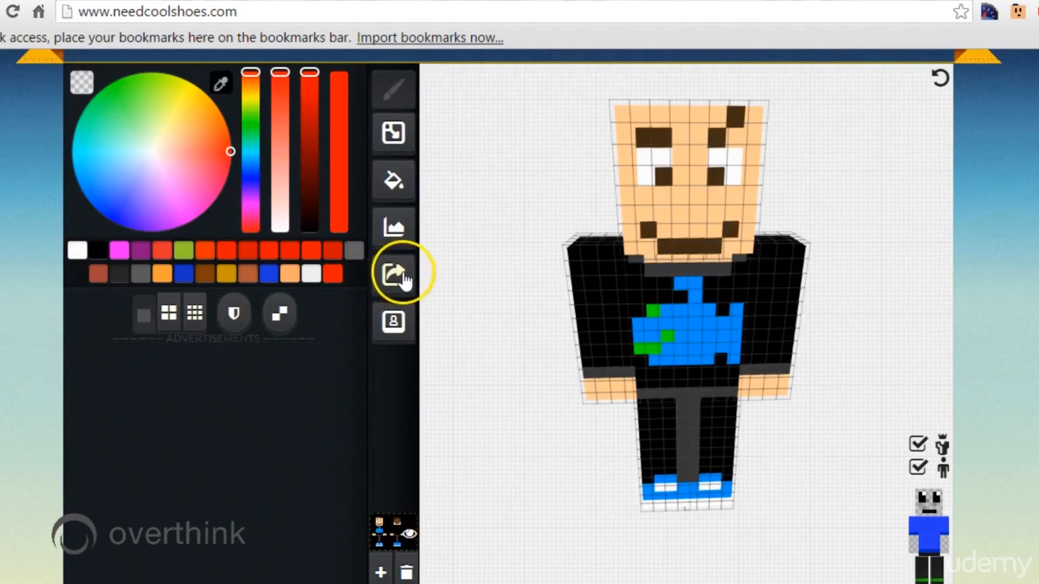
pyautogui.moveTo(394, 228)
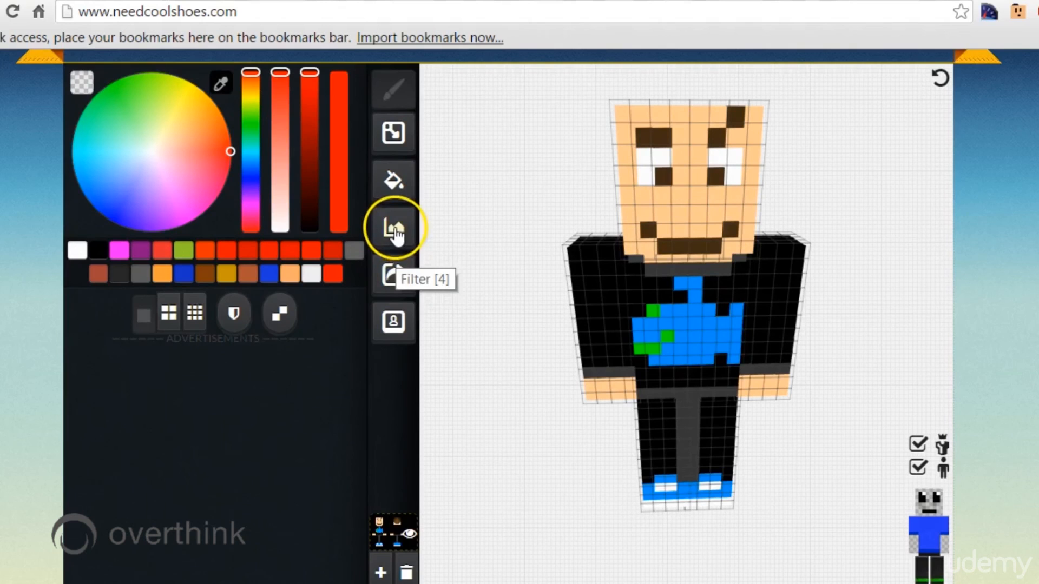
pyautogui.moveTo(394, 322)
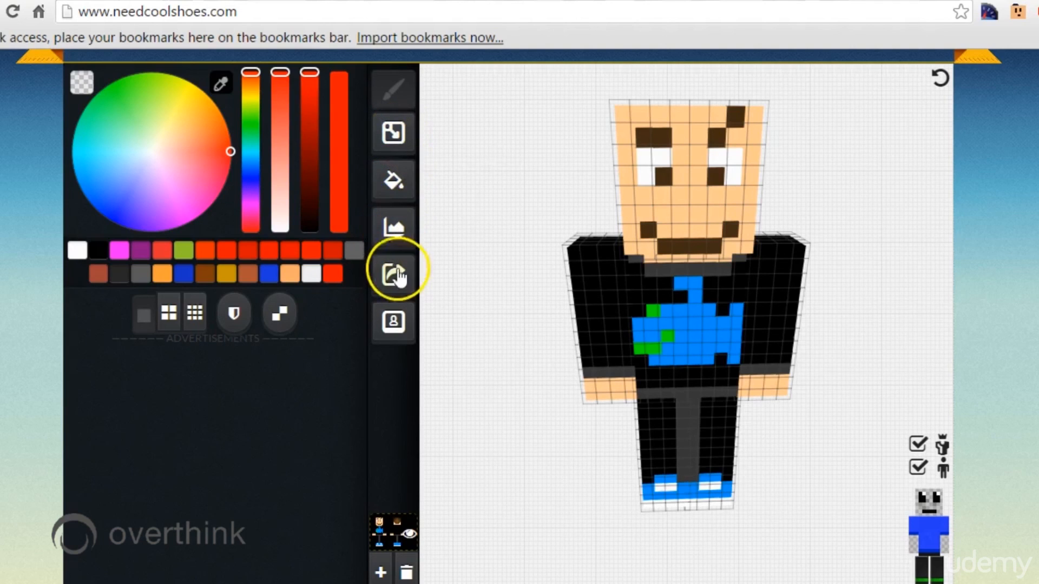
pyautogui.click(394, 273)
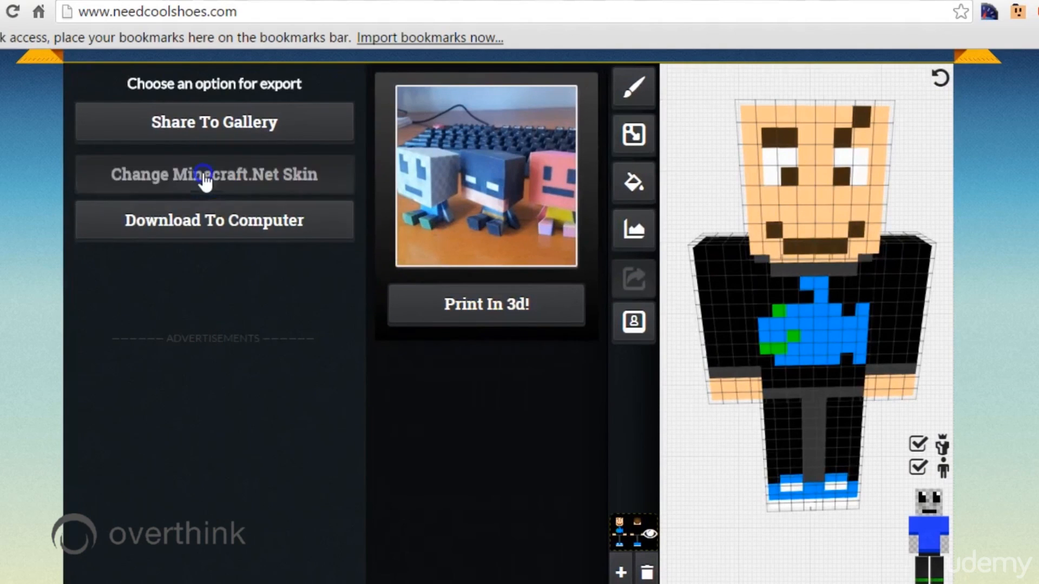
# Choose the Change Minecraft.Net Skin export option for this skin
pyautogui.click(213, 174)
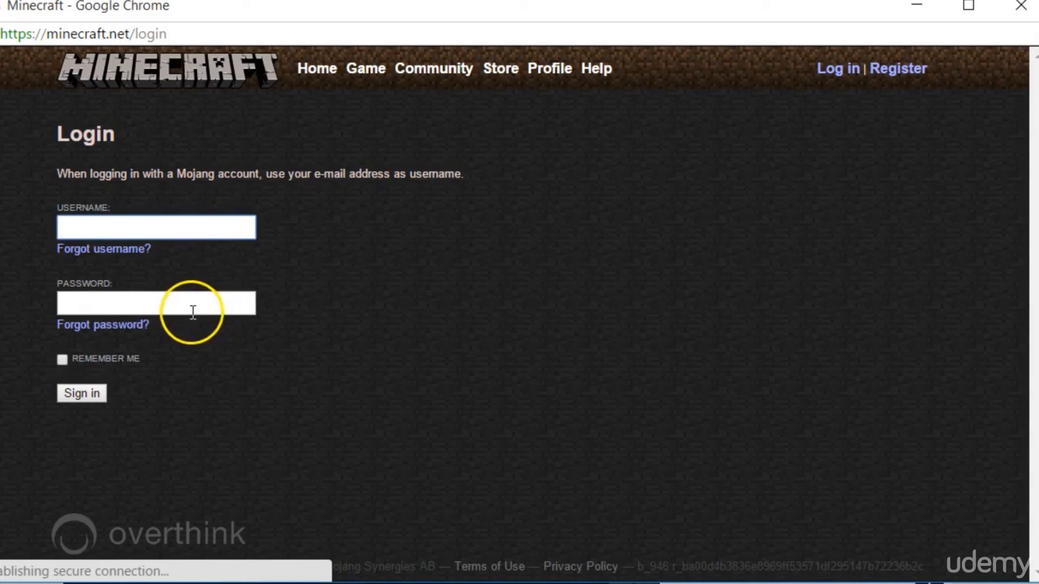
# Select the username box on the Minecraft.net login page
pyautogui.click(156, 226)
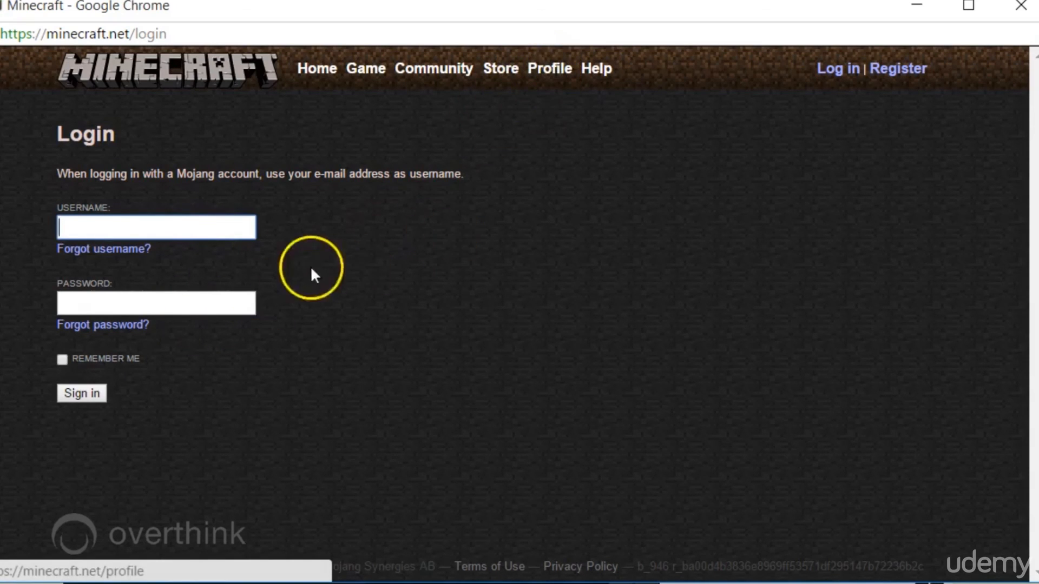
pyautogui.moveTo(356, 312)
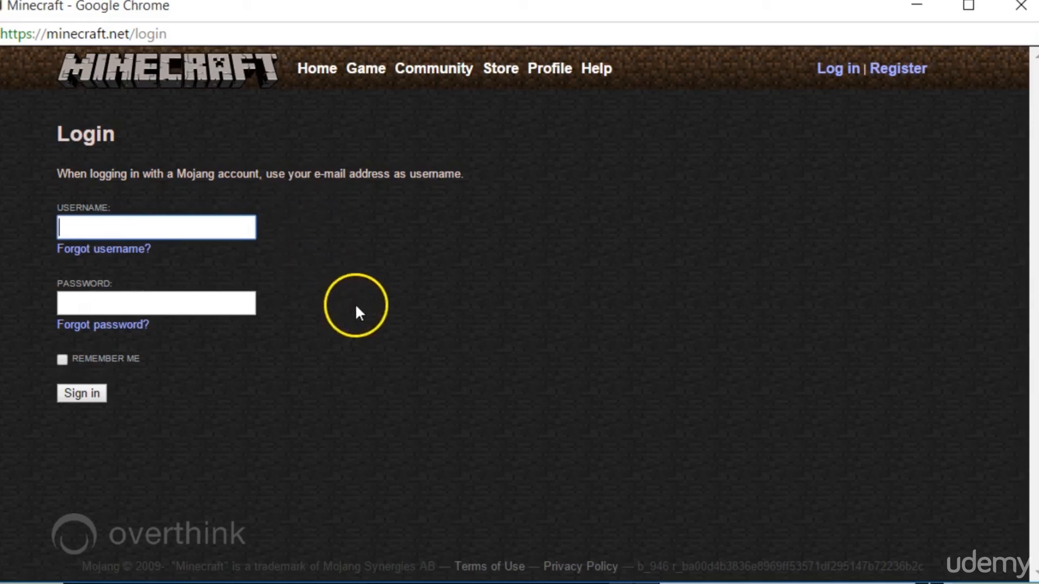
pyautogui.moveTo(1024, 10)
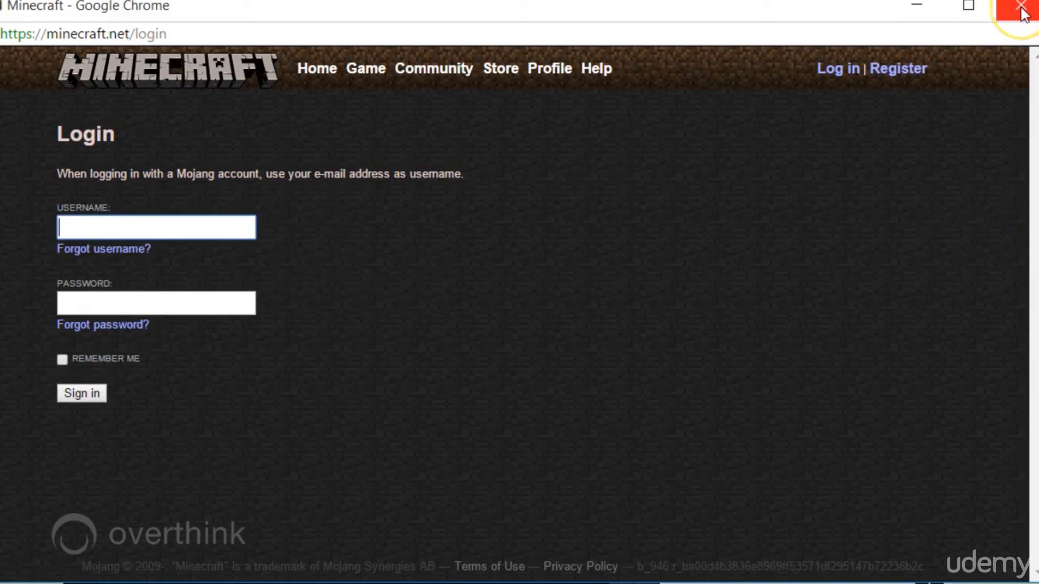